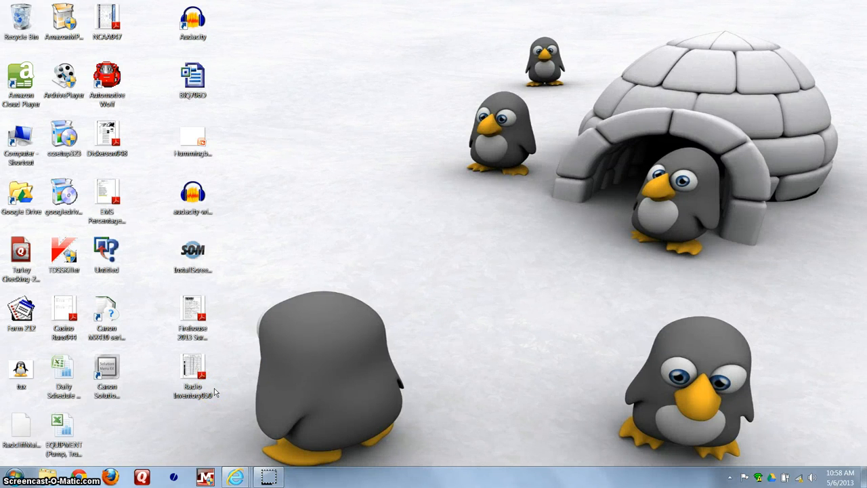
pyautogui.moveTo(225, 400)
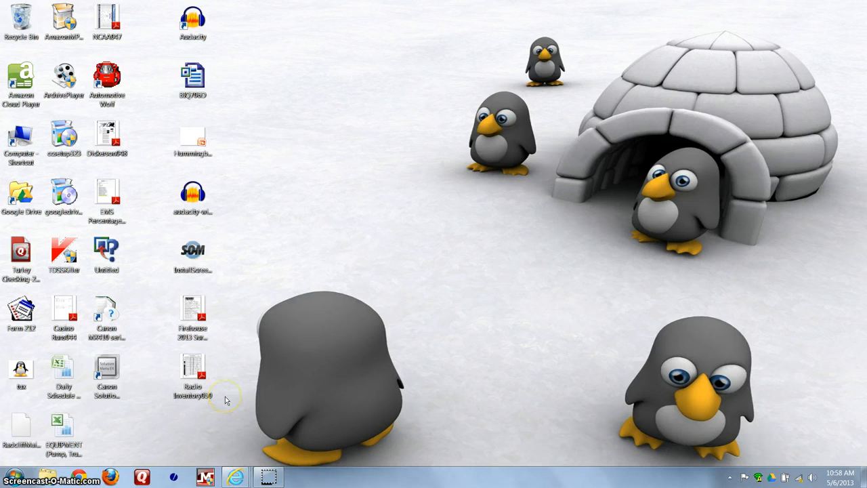
pyautogui.moveTo(183, 432)
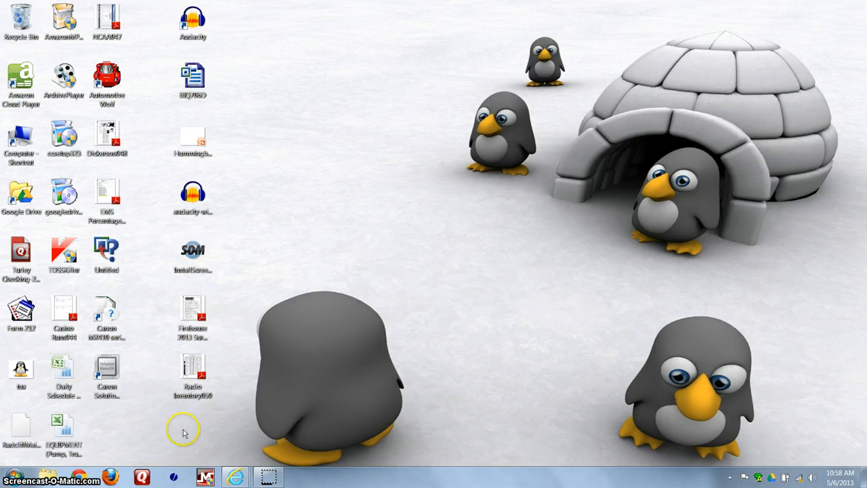
pyautogui.moveTo(191, 425)
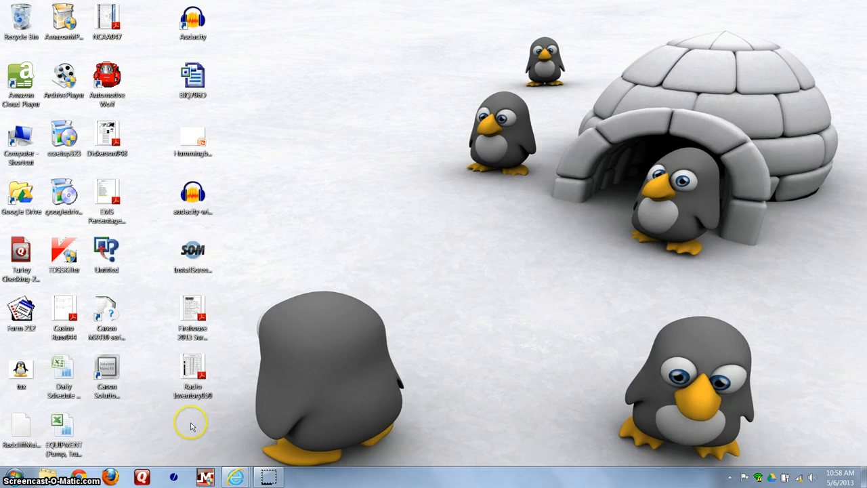
# Launch BI Query User from the Start menu's Hummingbird > BI Query program group.
pyautogui.click(8, 477)
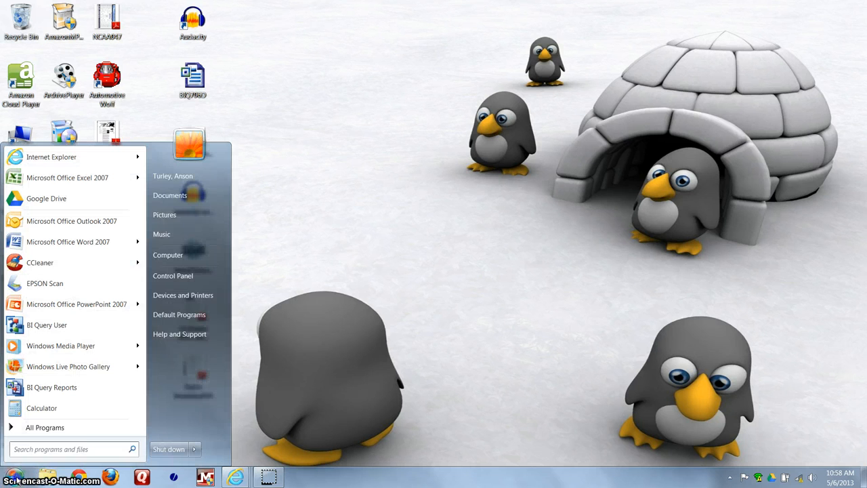
pyautogui.click(45, 427)
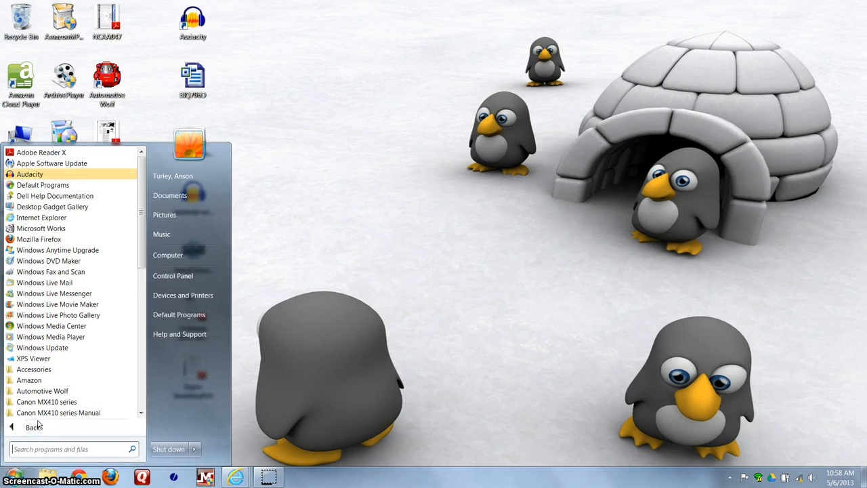
pyautogui.scroll(-3)
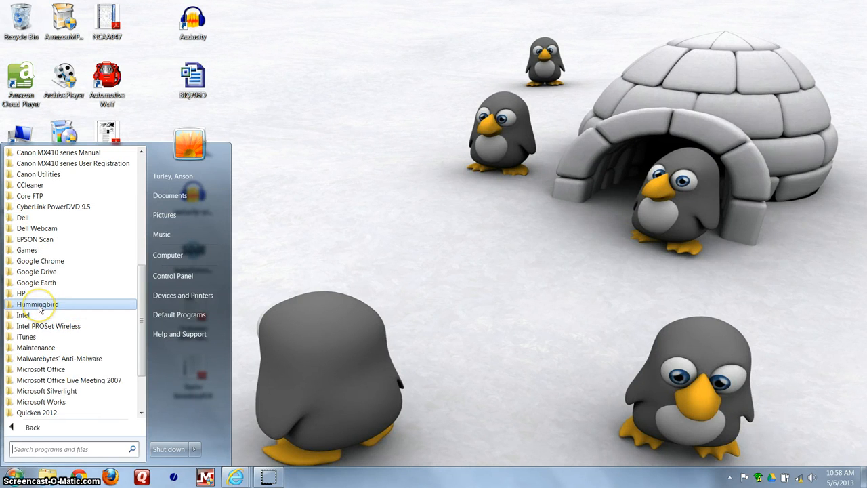
pyautogui.click(37, 303)
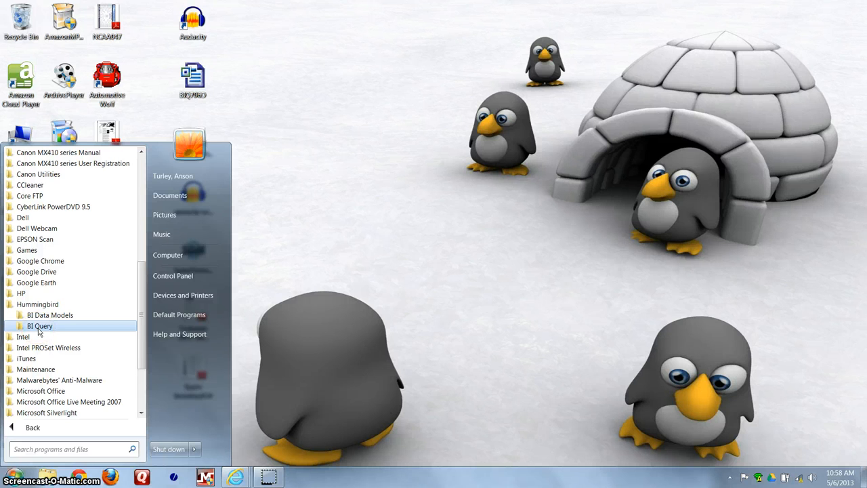
pyautogui.click(39, 326)
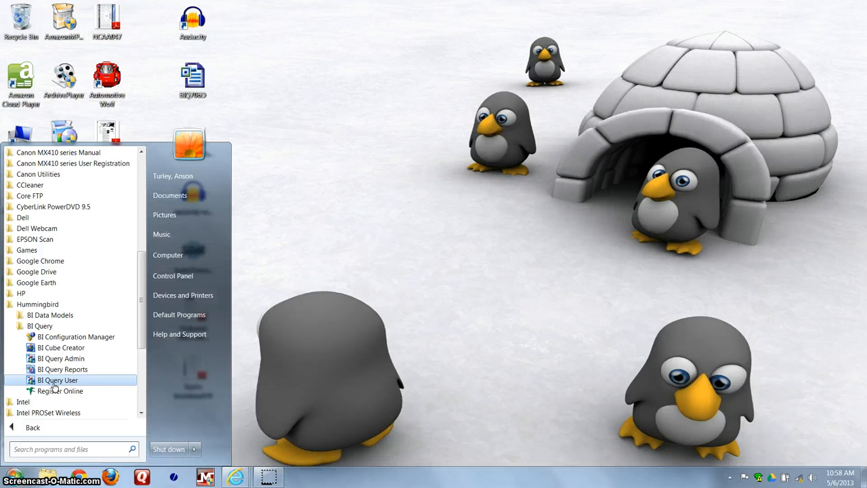
pyautogui.click(57, 380)
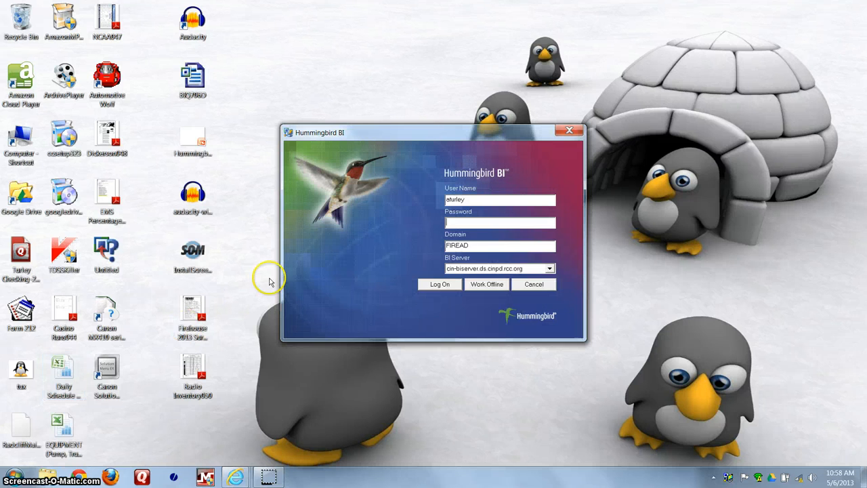
pyautogui.moveTo(607, 281)
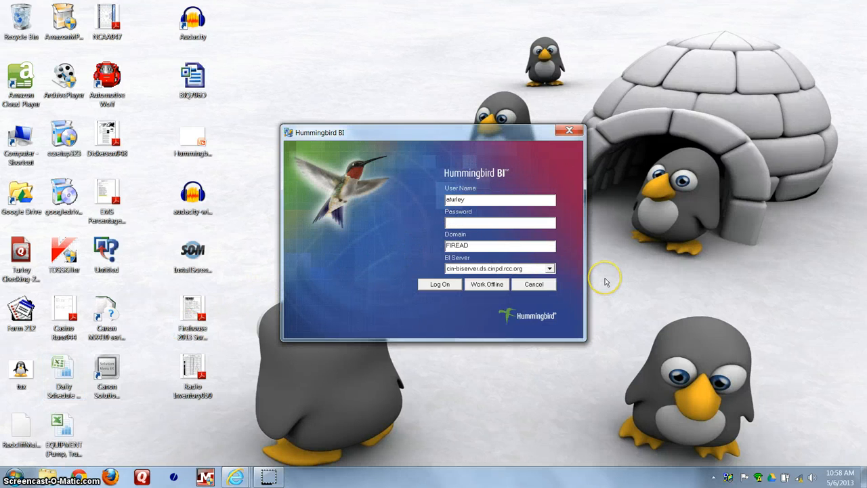
# Enter the password and log on to the BI server on the FIREAD domain.
pyautogui.write('1')
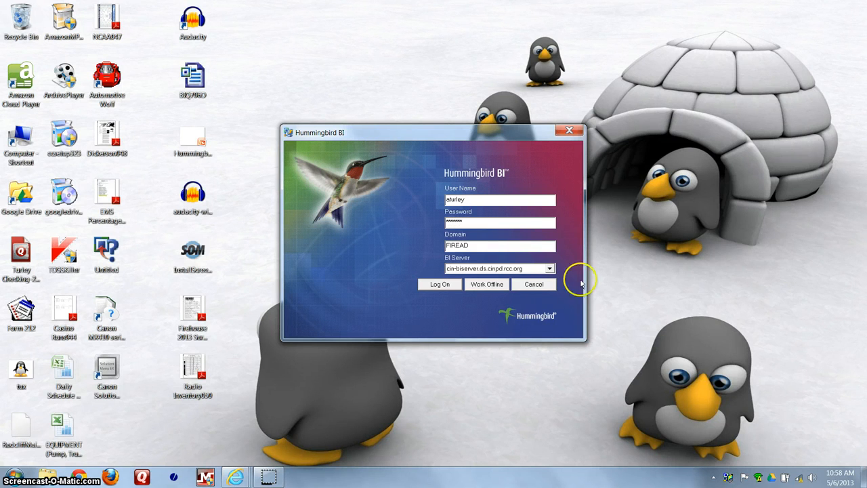
pyautogui.click(438, 283)
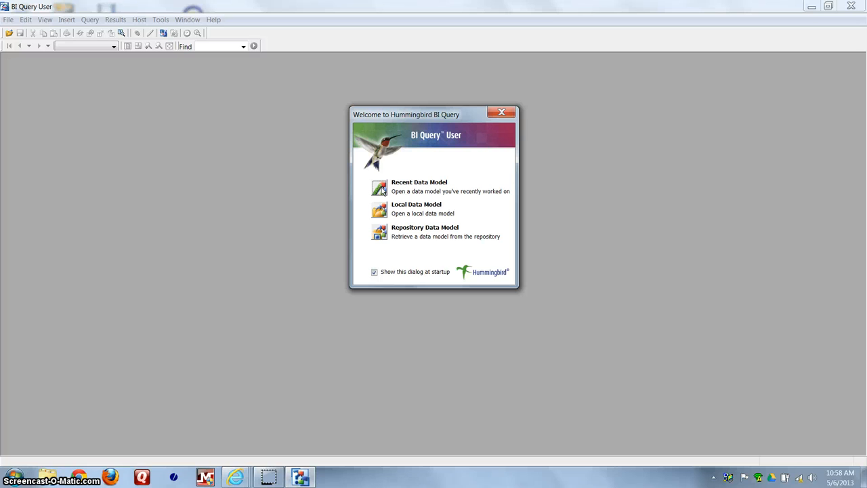
# Open the recent data model caddss.gql from the Welcome dialog.
pyautogui.click(419, 186)
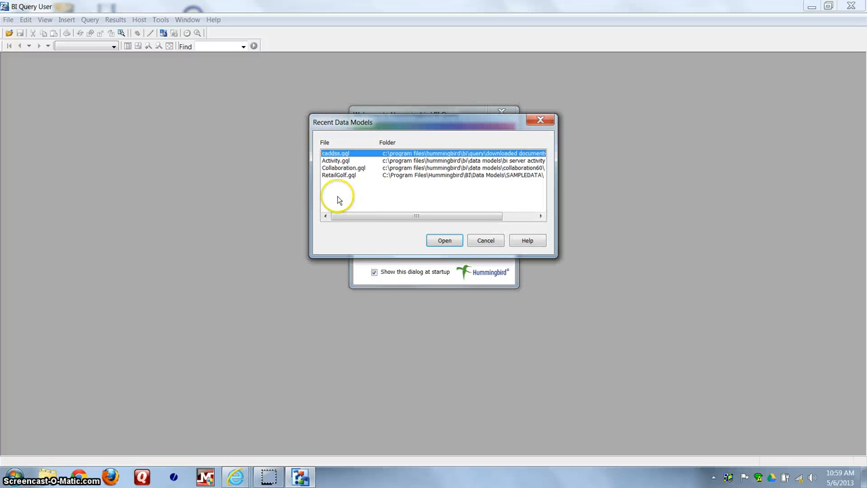
pyautogui.moveTo(325, 157)
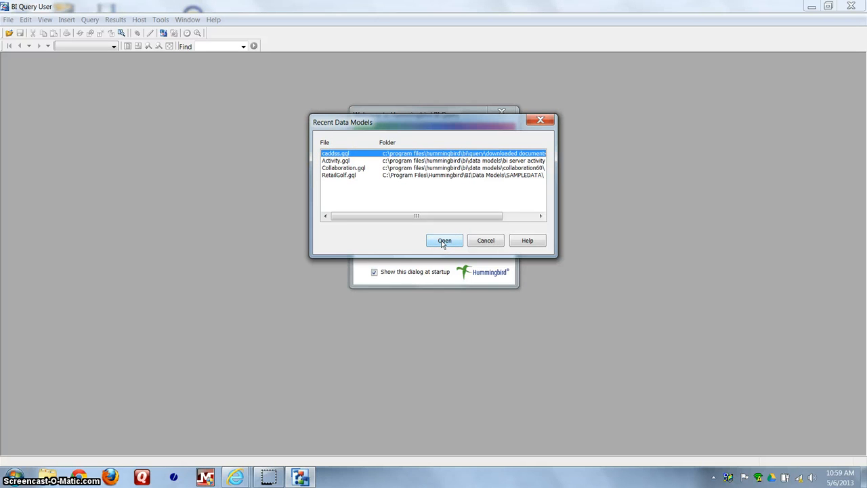
pyautogui.click(444, 241)
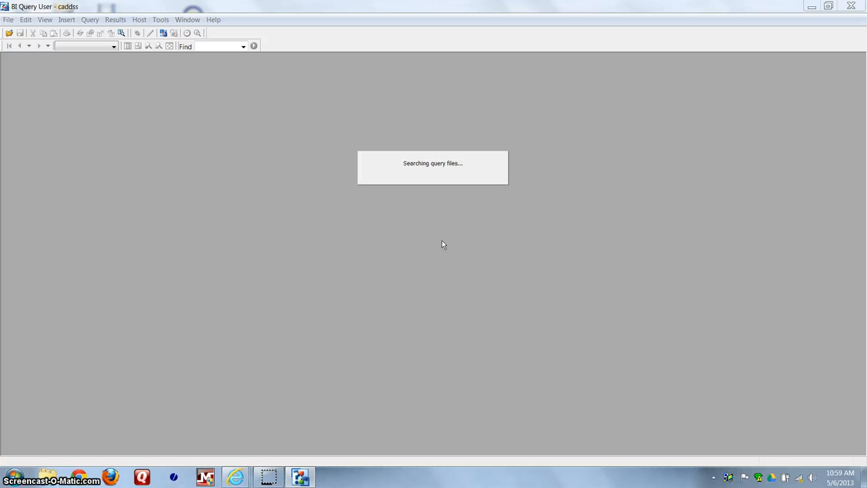